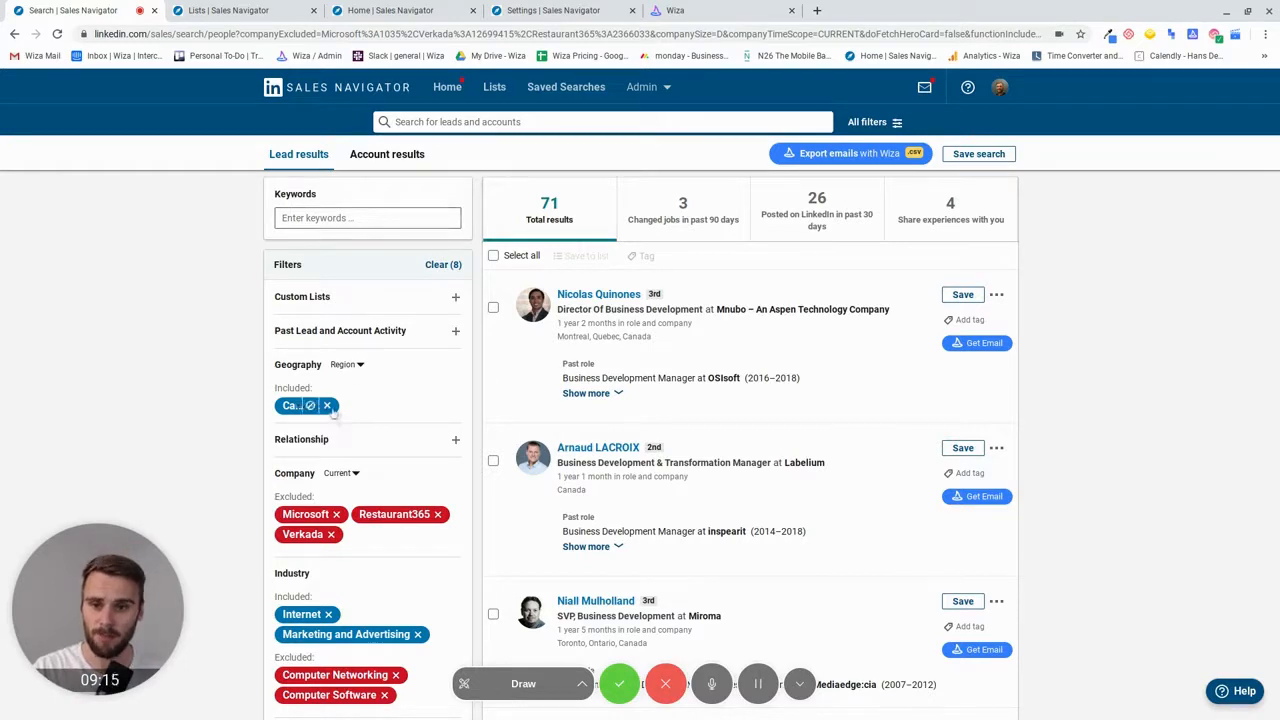
Remove the Canada chip from the Geography filter of the lead search
click(327, 405)
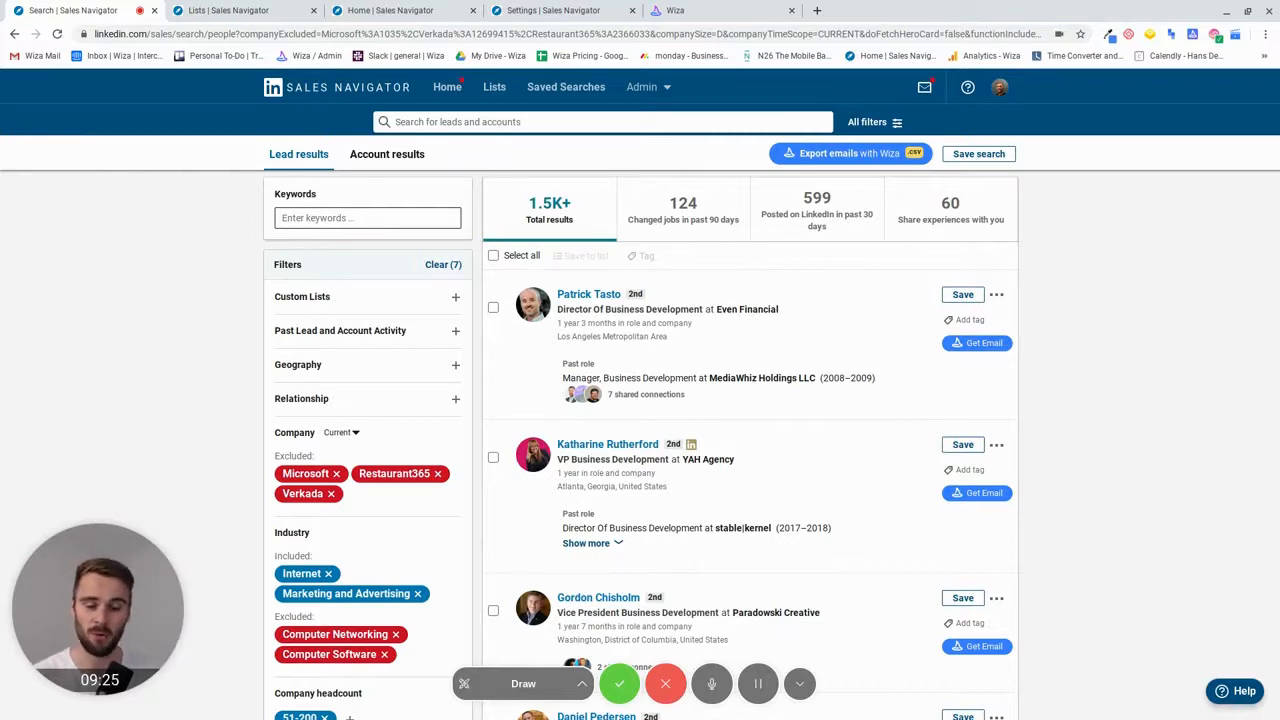
Enter 'lead generation' in the lead search Keywords field
click(367, 217)
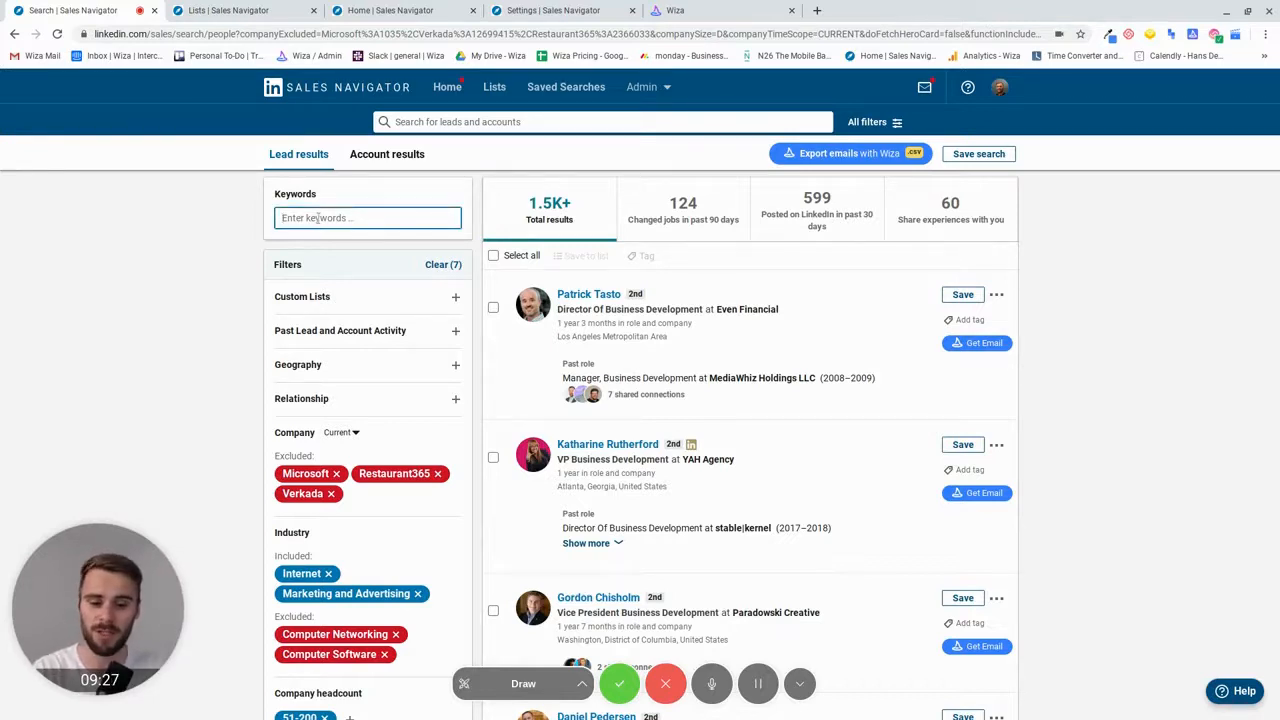
text(lead generation)
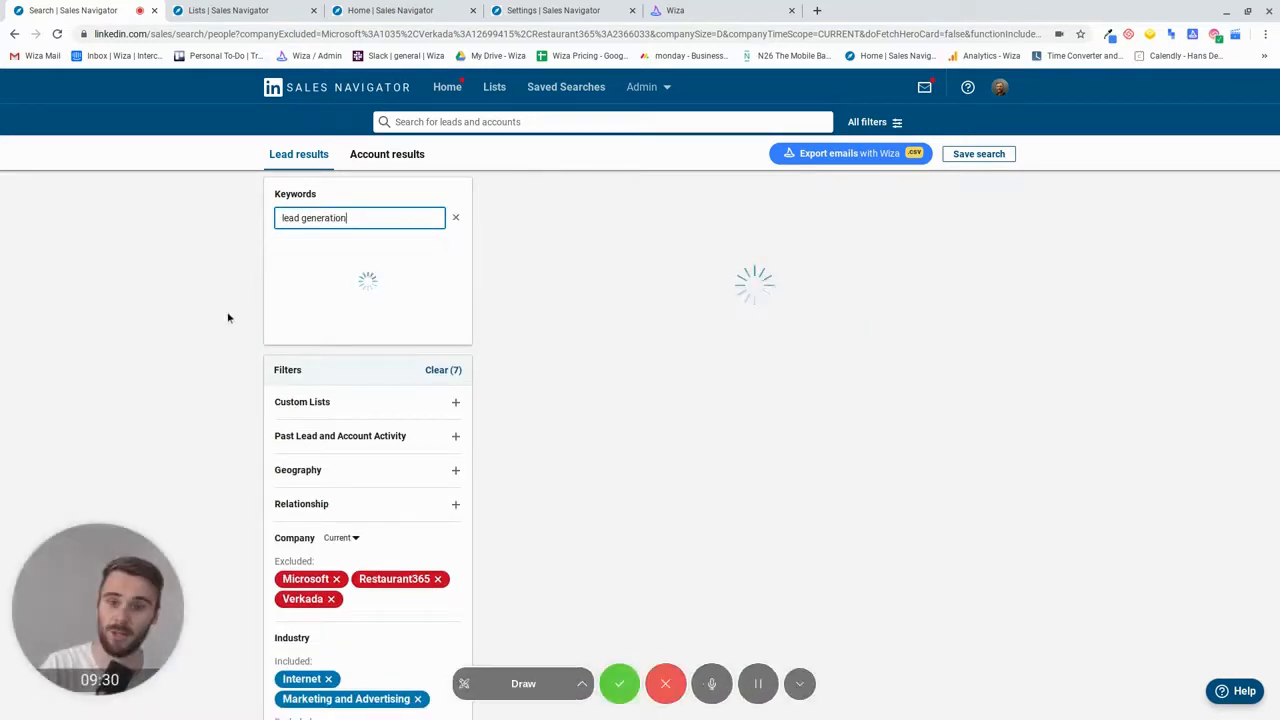
mouse_move(244, 453)
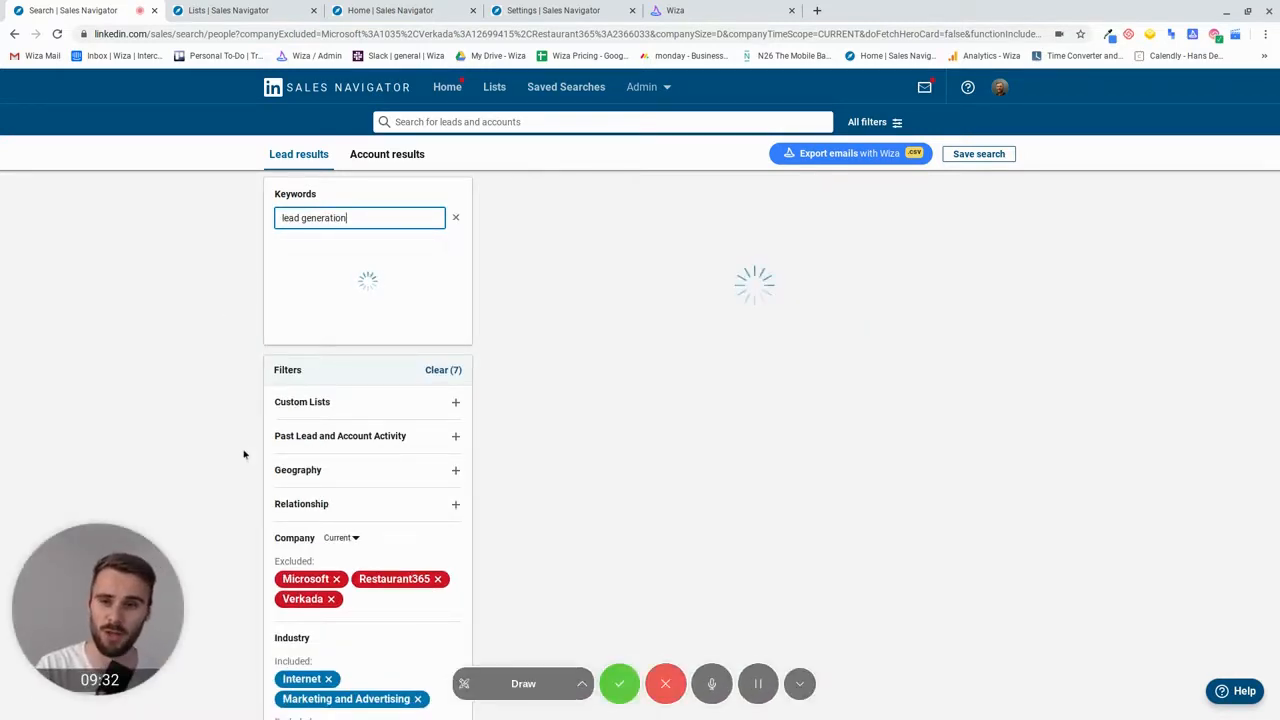